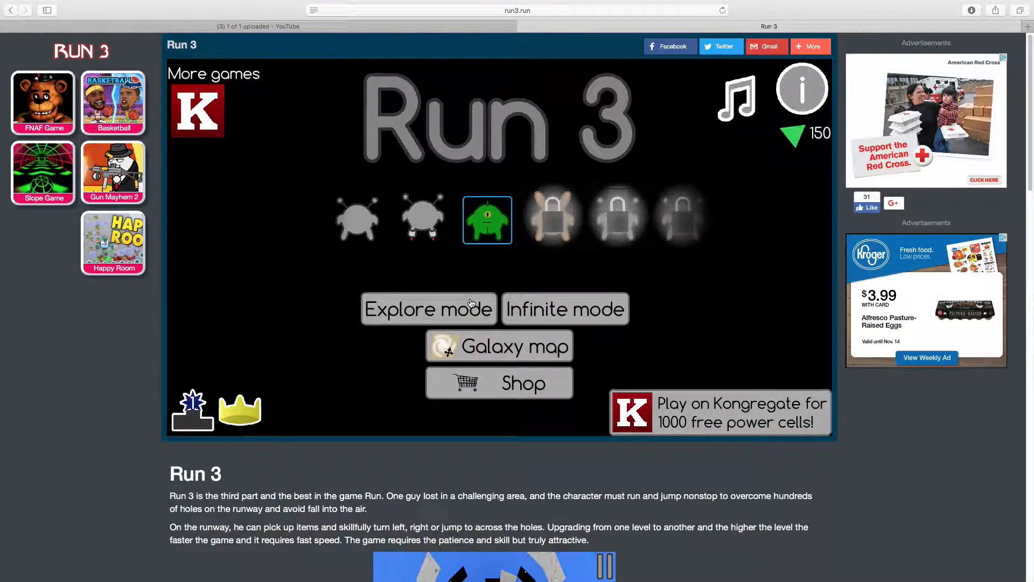
Step: Close the Safari window showing the Run 3 game to reveal the desktop
left_click(428, 308)
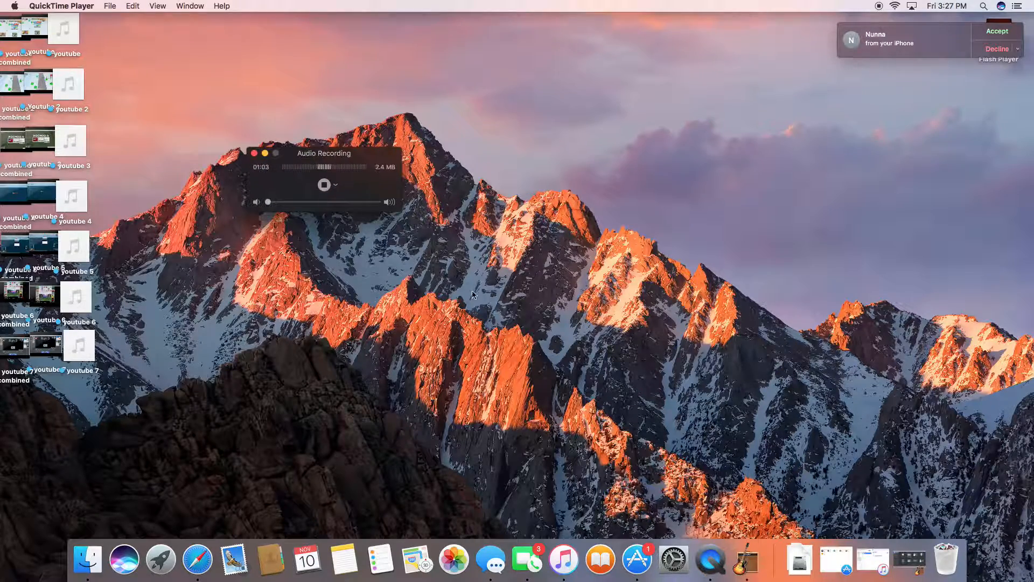
mouse_move(490, 559)
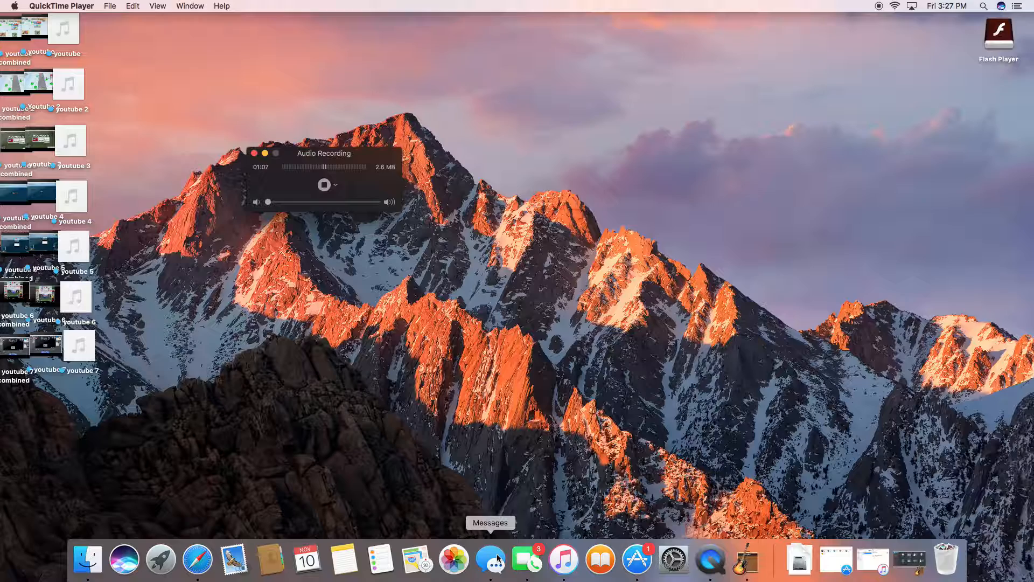
mouse_move(526, 559)
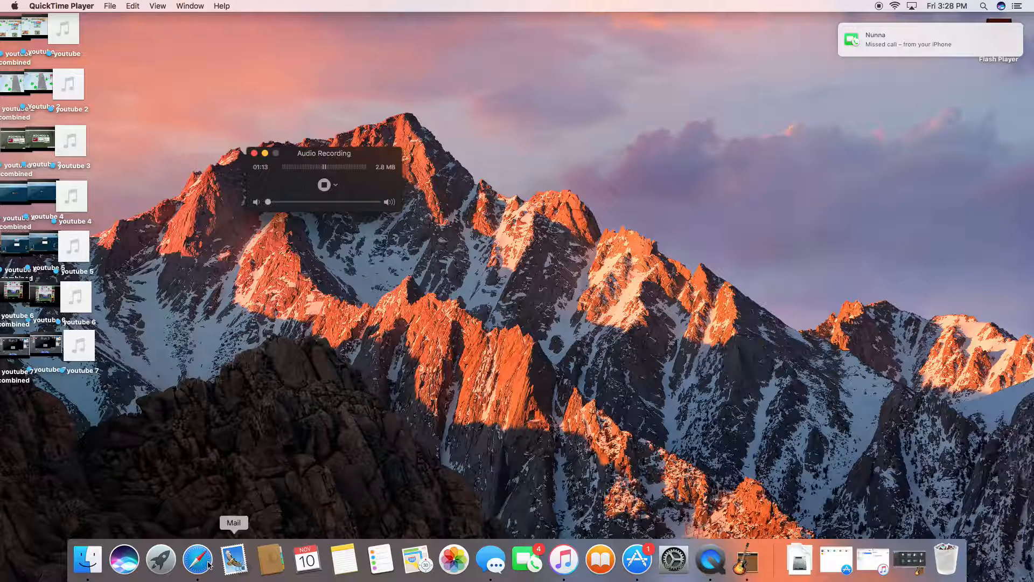
Step: Open a new Safari window from the Dock on the Favorites page
left_click(196, 560)
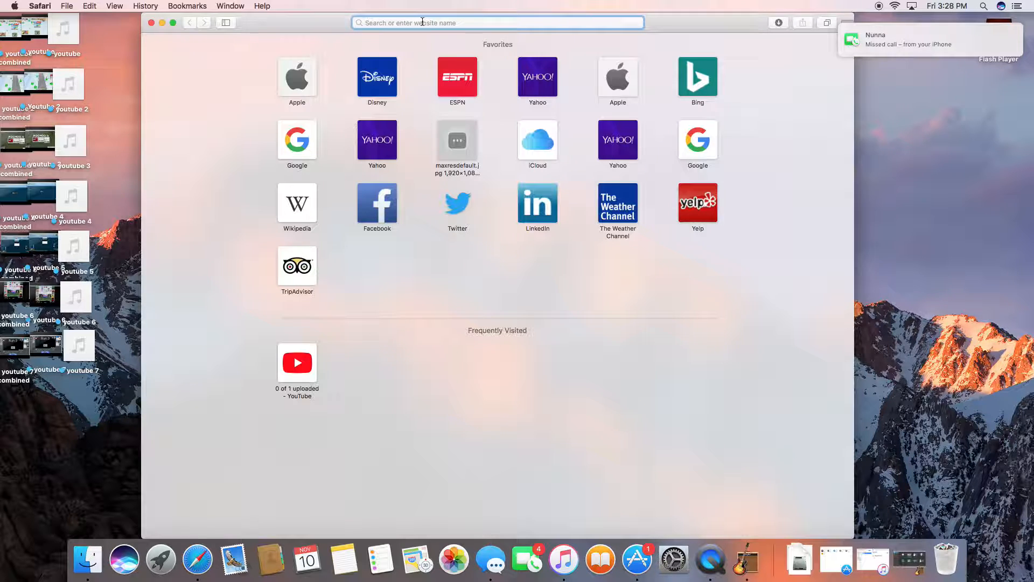
Step: Search Google for 'memes' and switch to the Images results
type("memes")
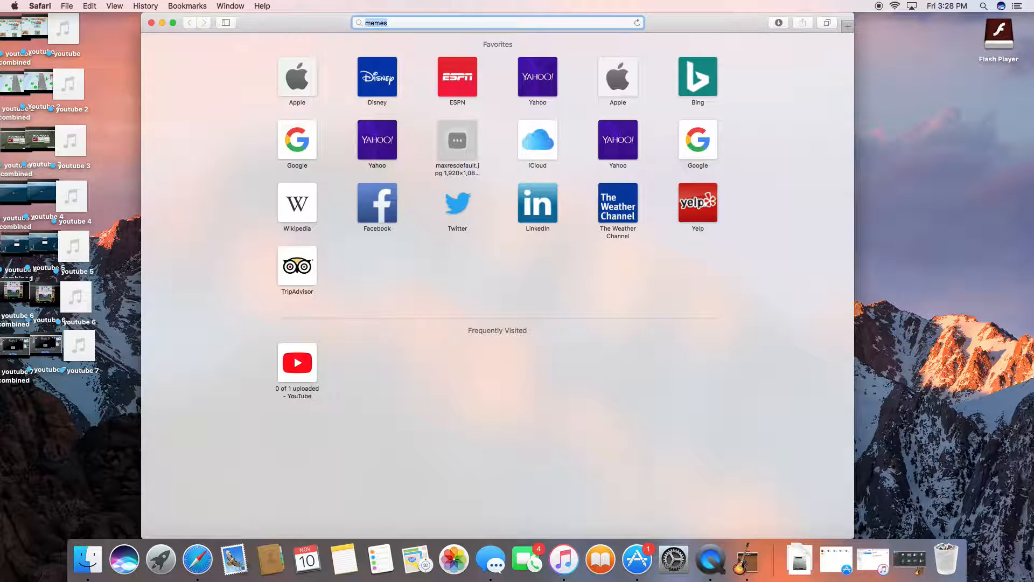
key("Return")
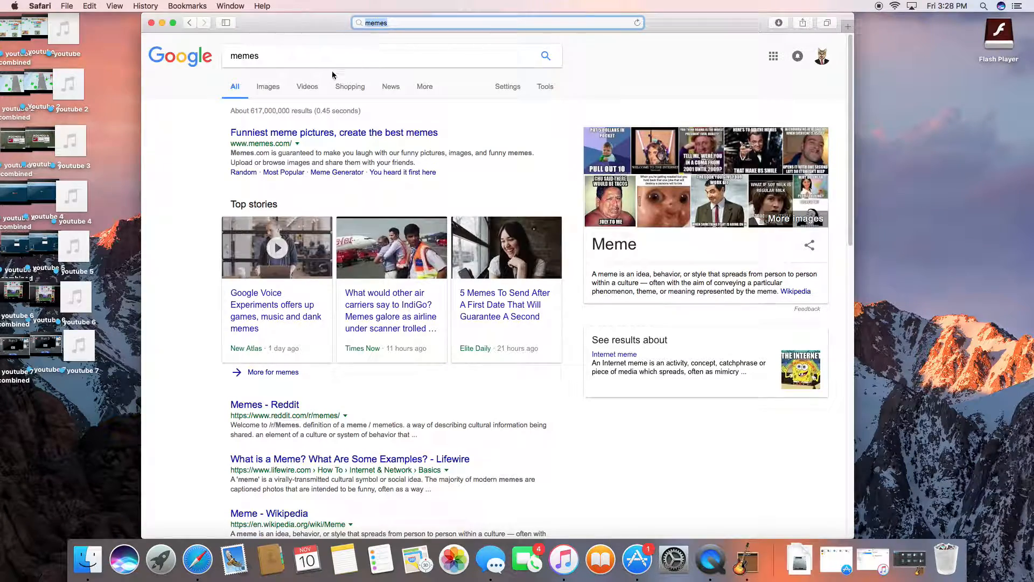
left_click(267, 86)
type("dank ")
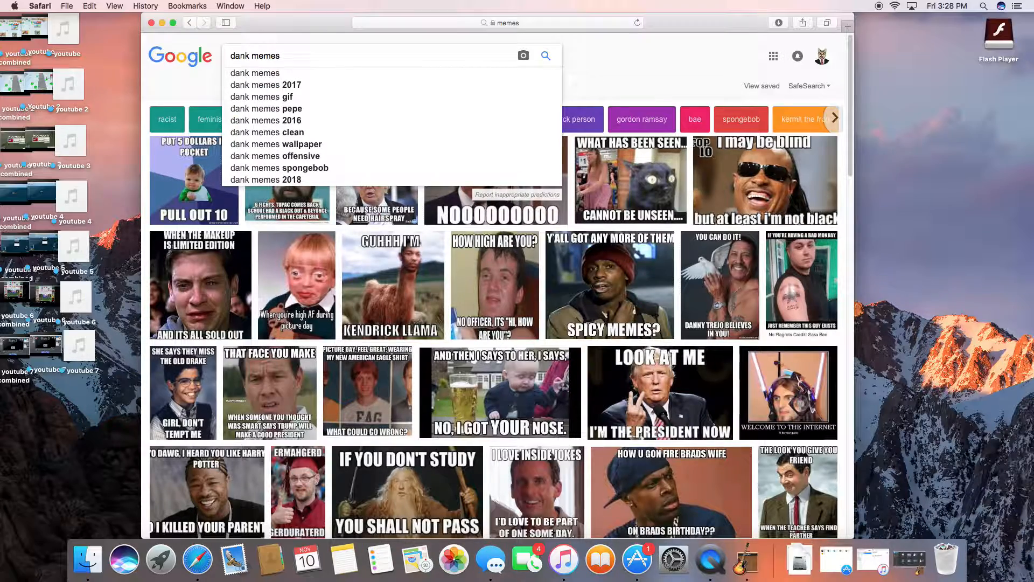
Step: Search dank memes, previewing M&M dog, hooded face, What In Tarnation, Alien vs. Predator
key("Return")
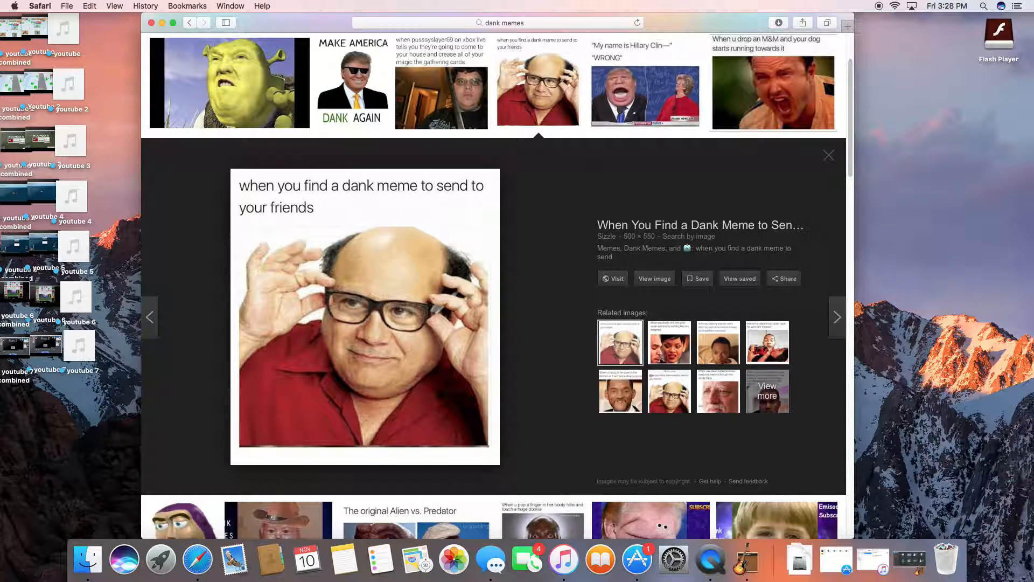
left_click(645, 90)
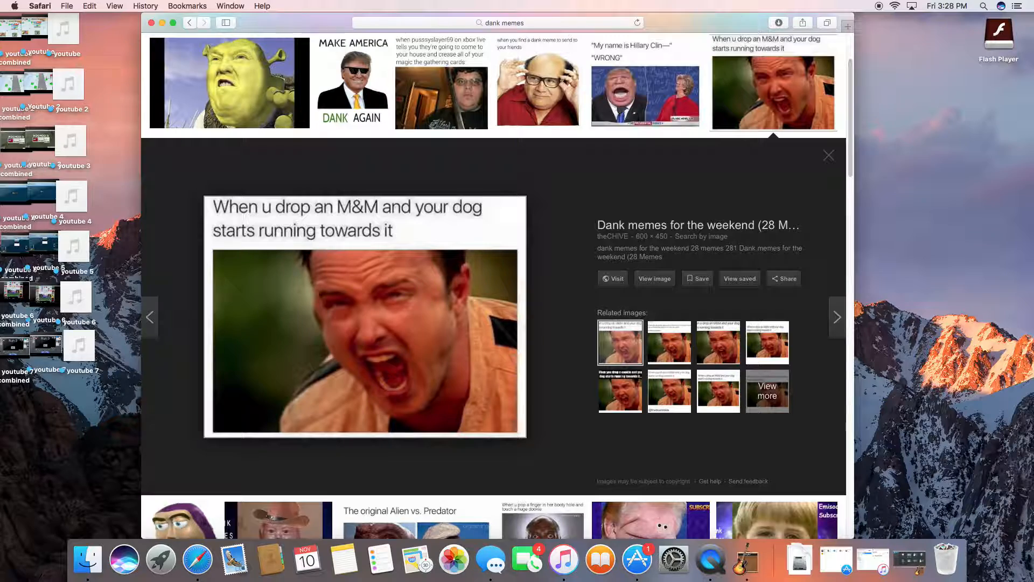
left_click(837, 317)
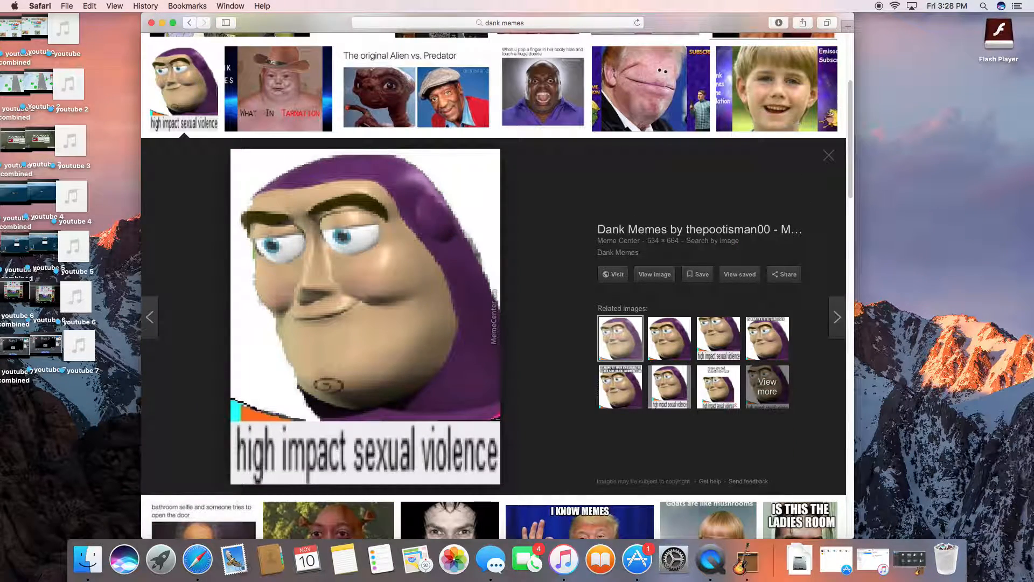
left_click(278, 89)
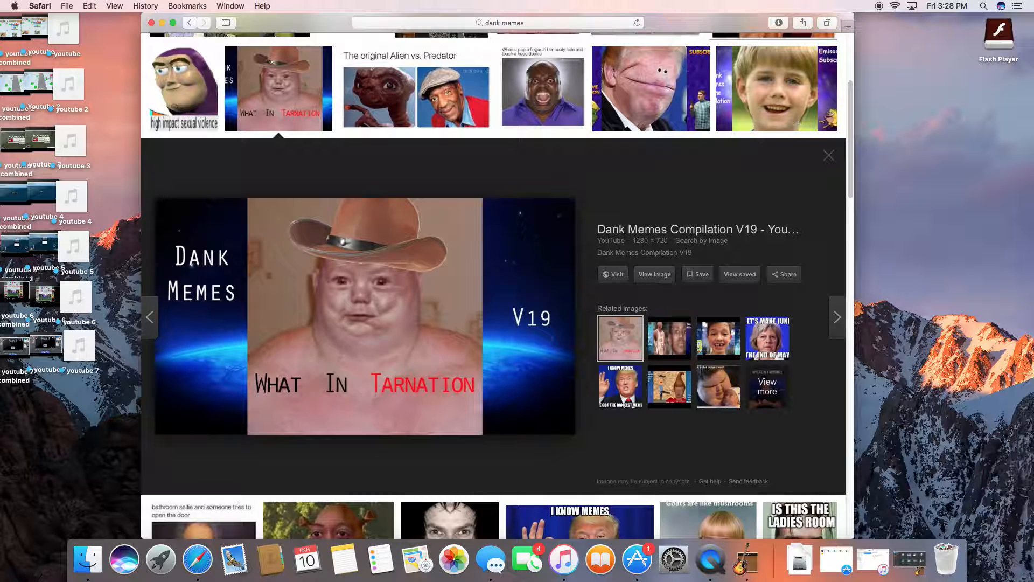
left_click(415, 89)
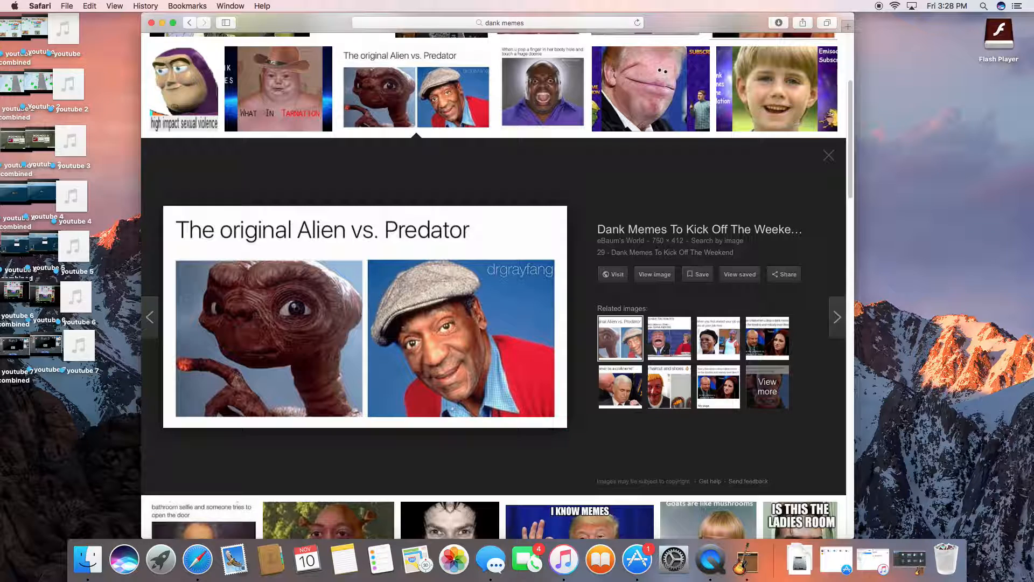
Step: Save the Alien vs. Predator image via Save Image As to Documents as 'alien vs predator'
right_click(269, 338)
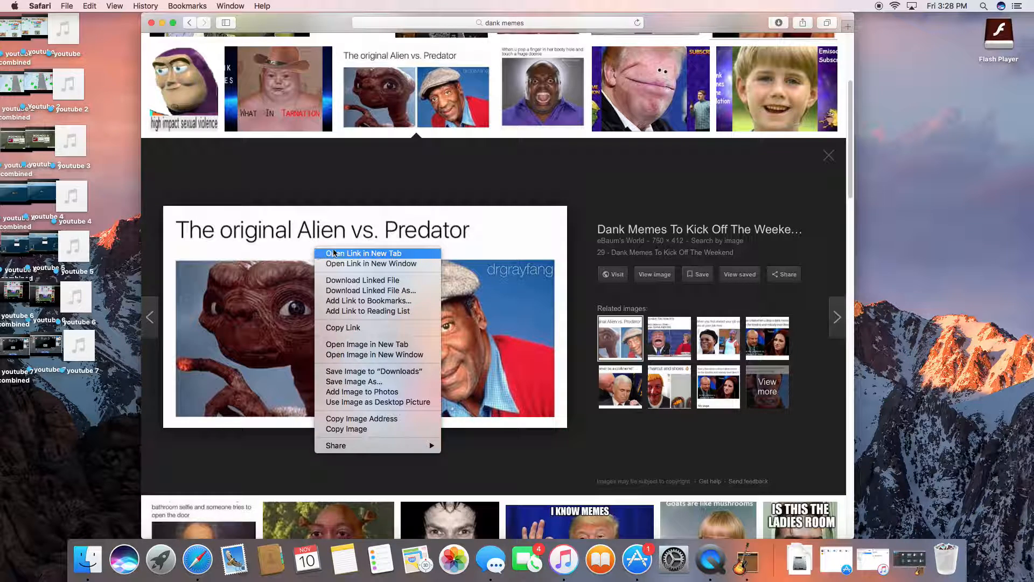
mouse_move(353, 381)
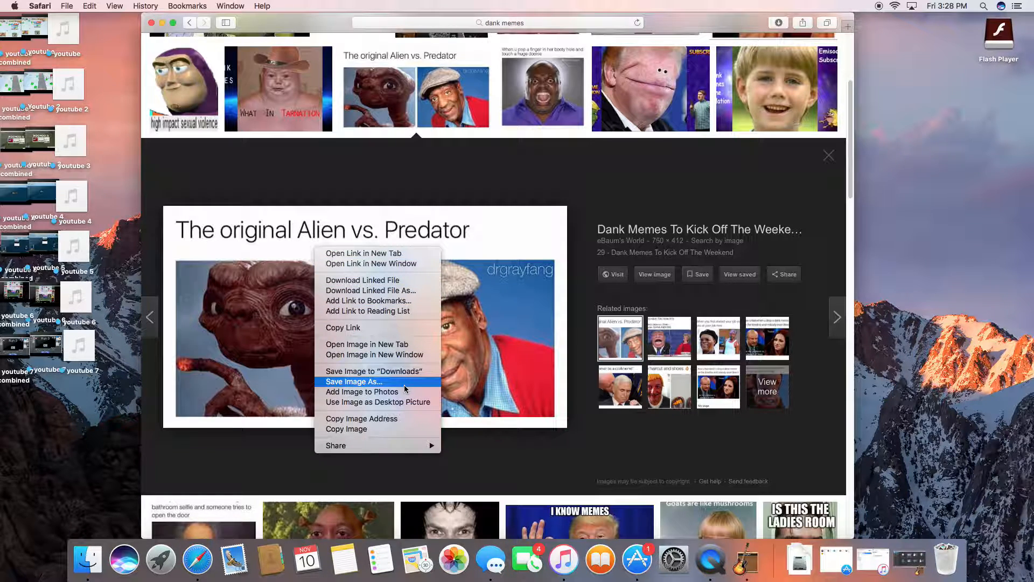
left_click(354, 382)
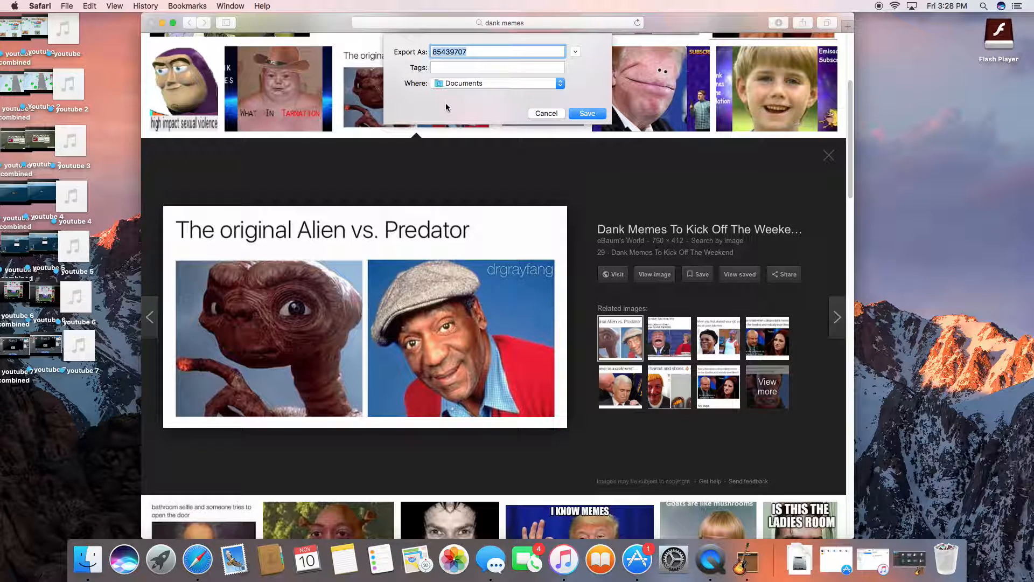
type("alien vs pre")
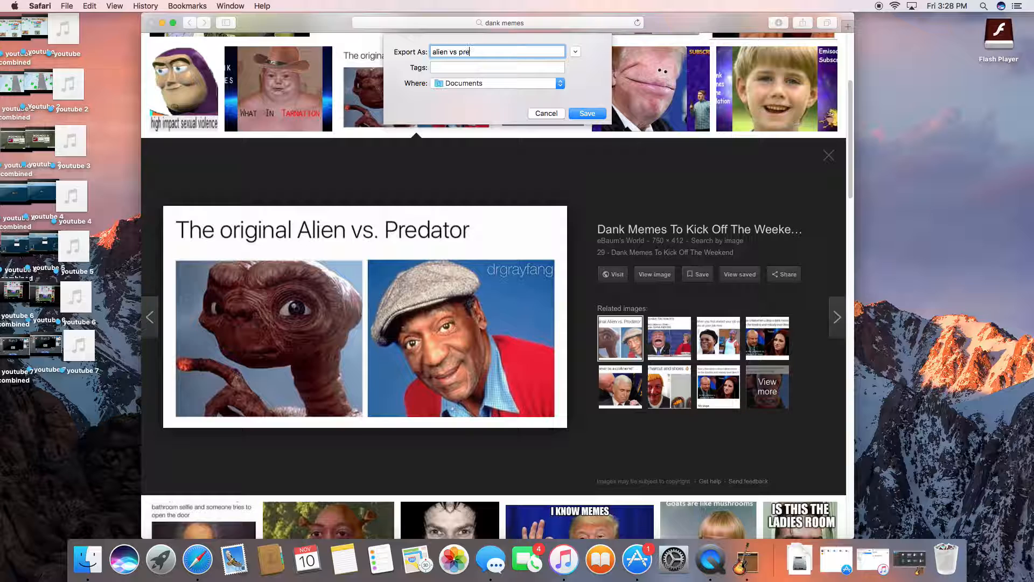
type("dator")
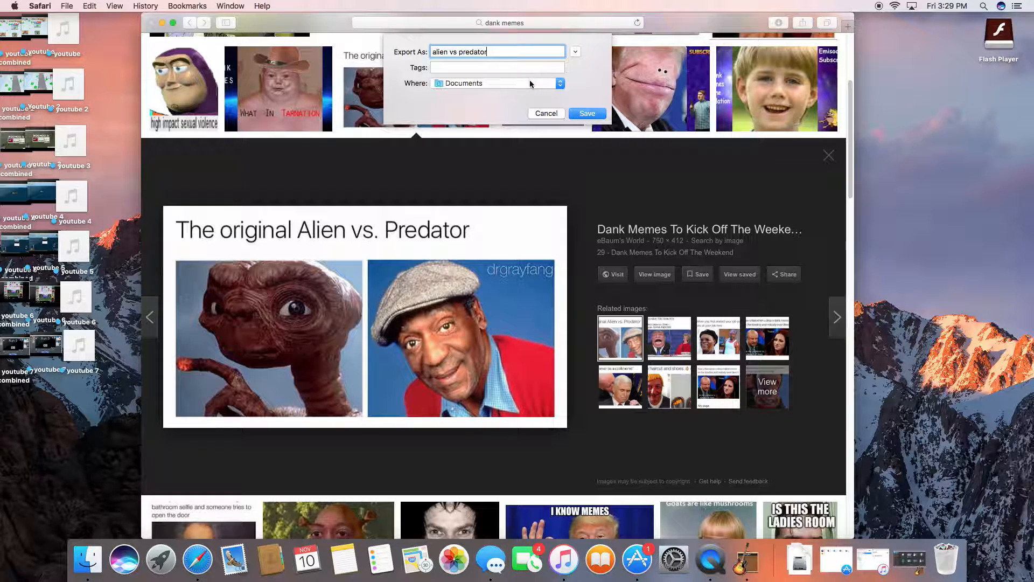
left_click(559, 83)
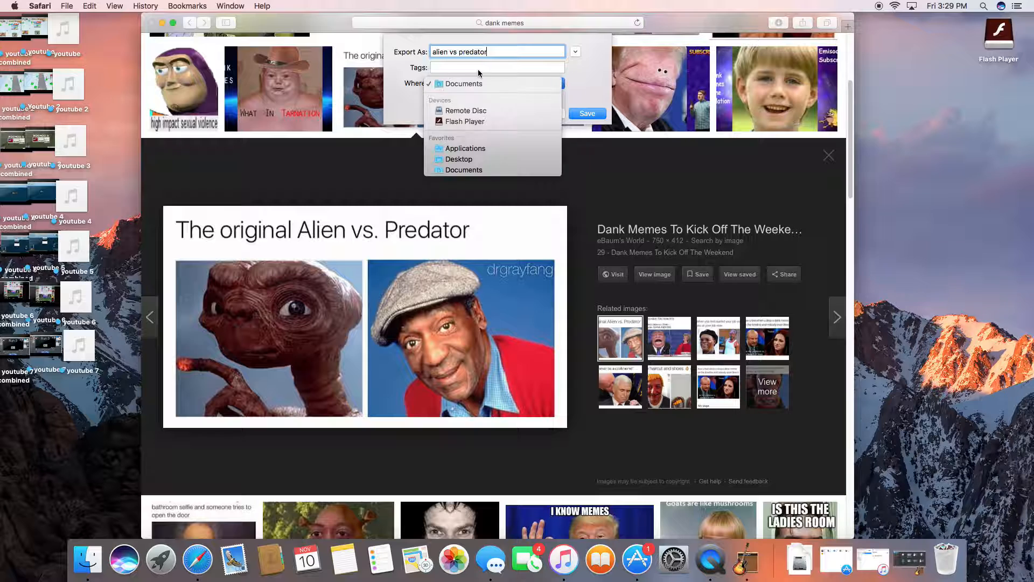
left_click(496, 67)
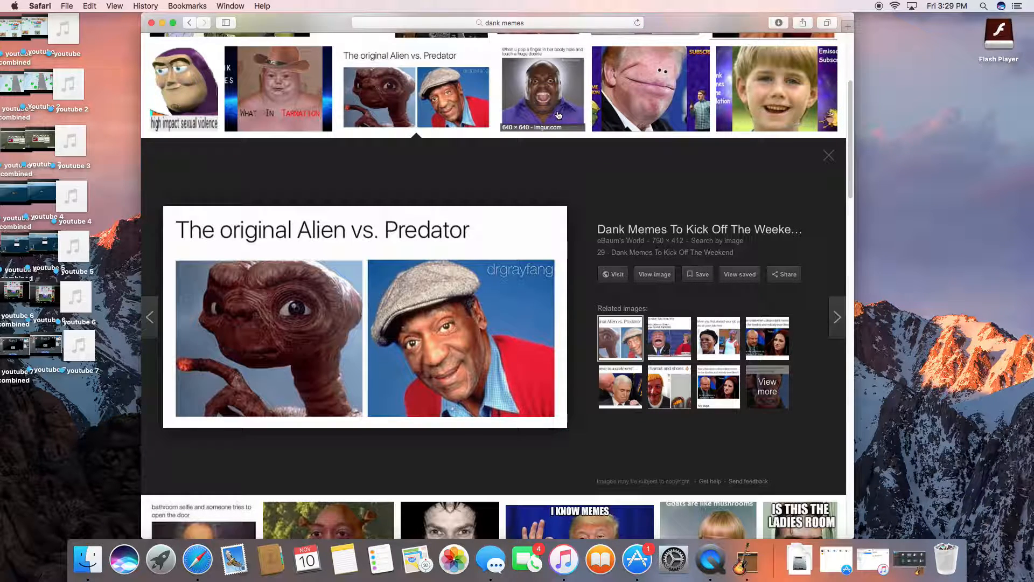
Step: Preview the shouting man, bathroom selfie and ladies room memes, then close the preview
left_click(542, 89)
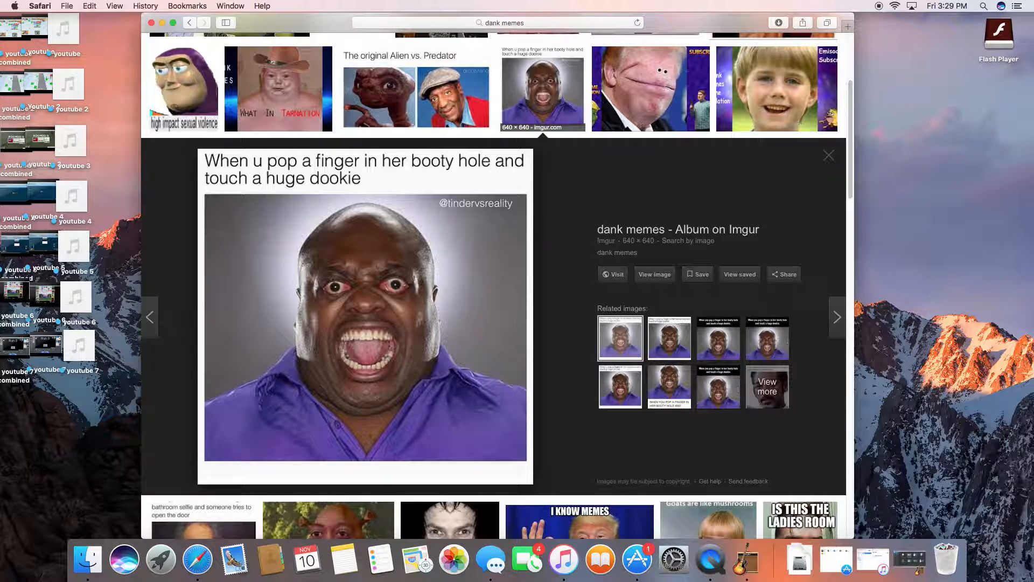
left_click(649, 89)
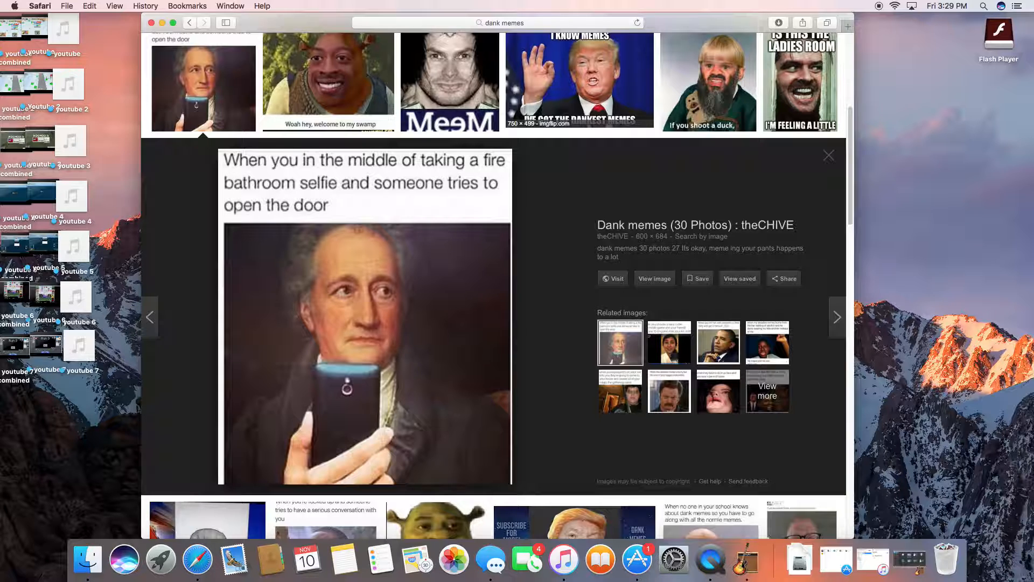
left_click(328, 81)
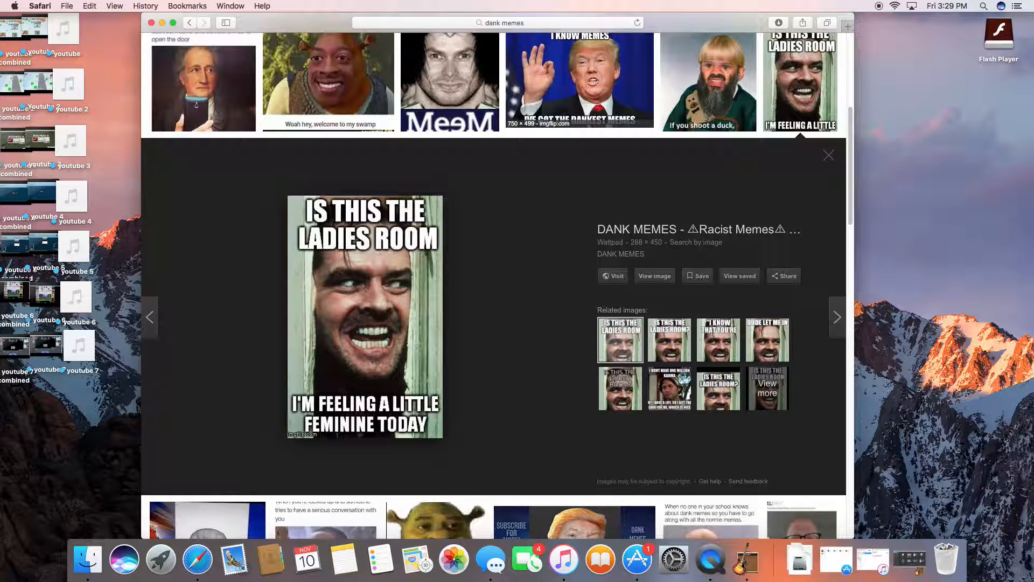
left_click(828, 155)
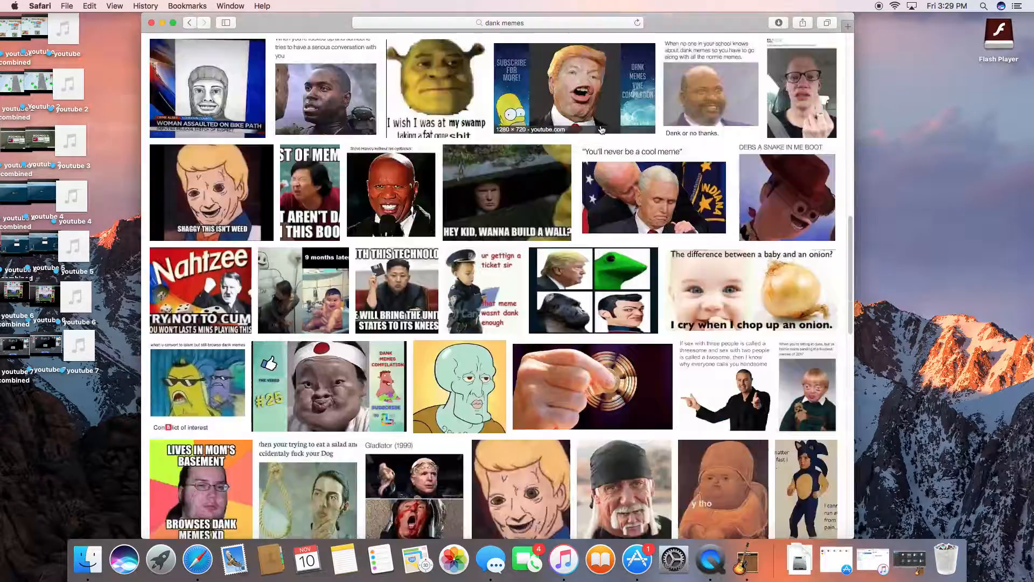
scroll("down", 3)
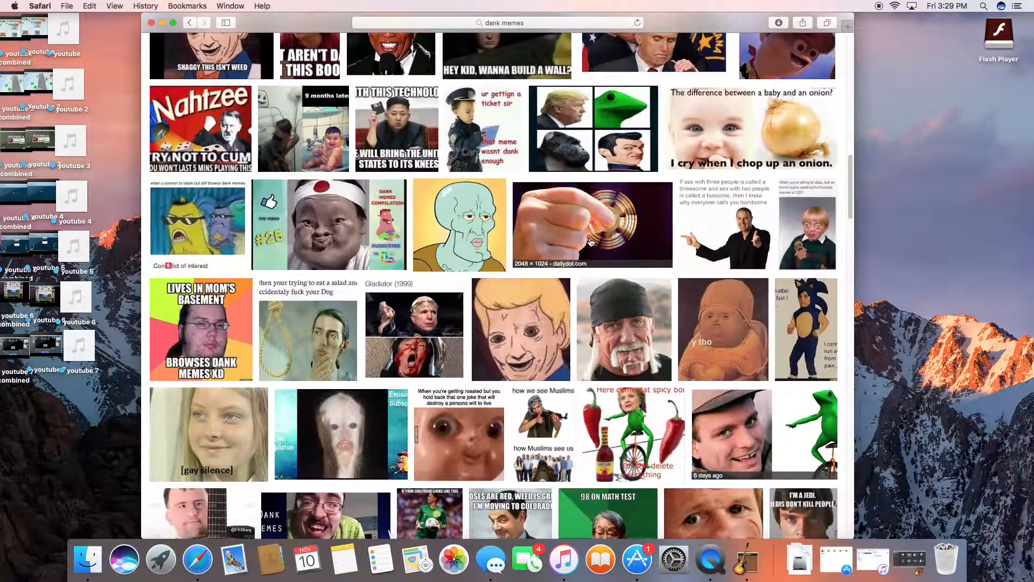
scroll("down", 3)
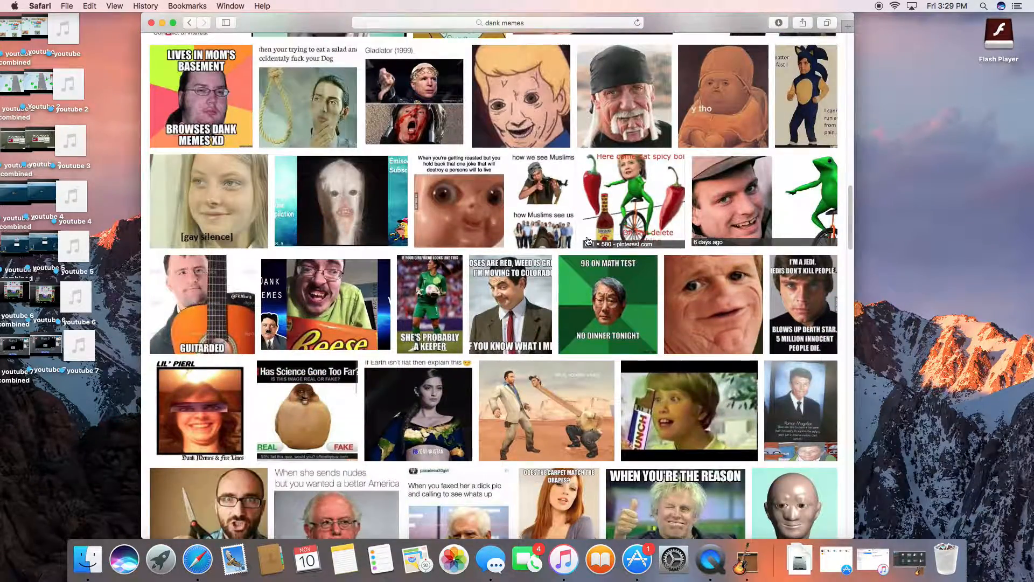
scroll("down", 3)
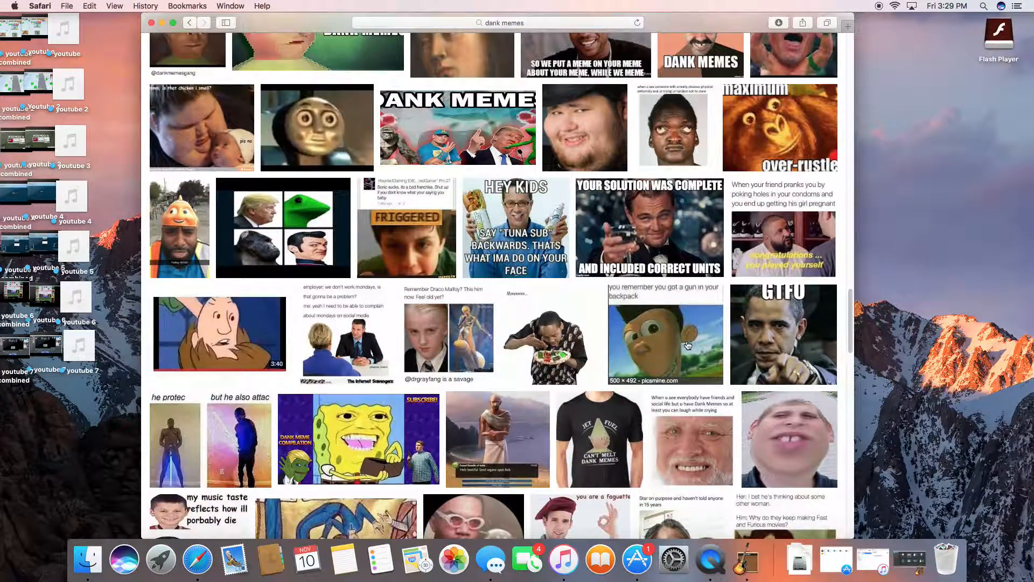
scroll("down", 3)
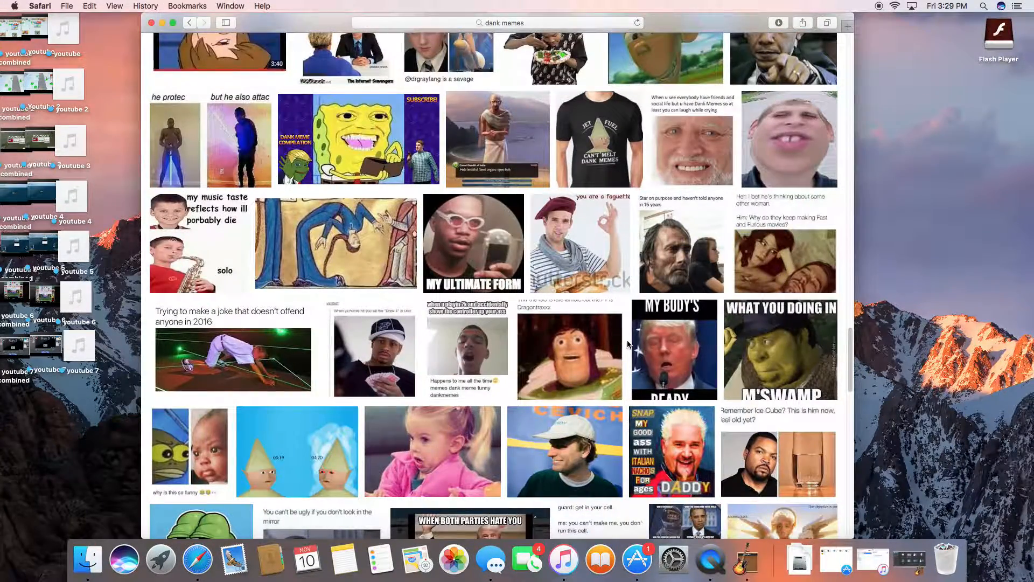
right_click(710, 562)
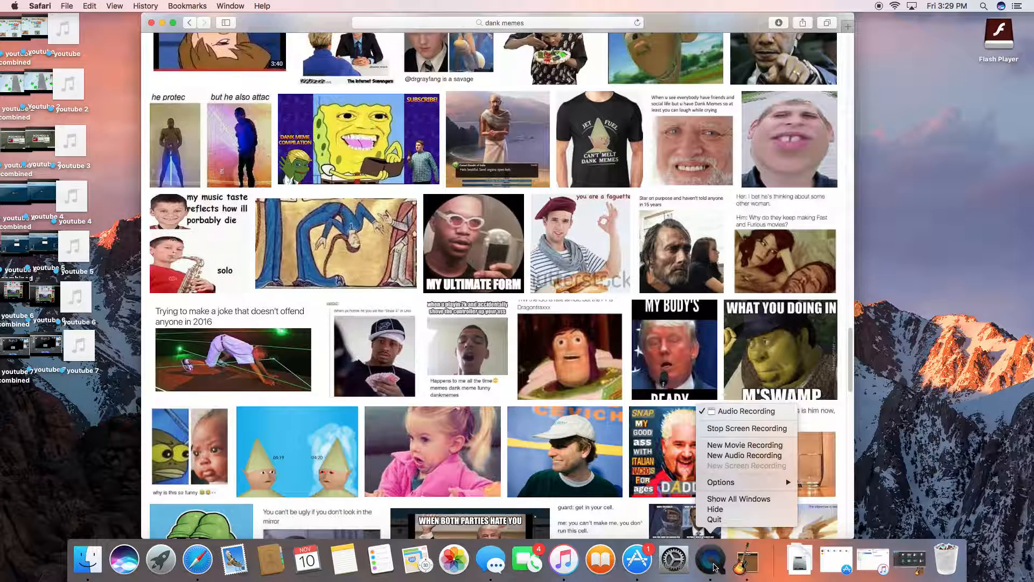
mouse_move(747, 428)
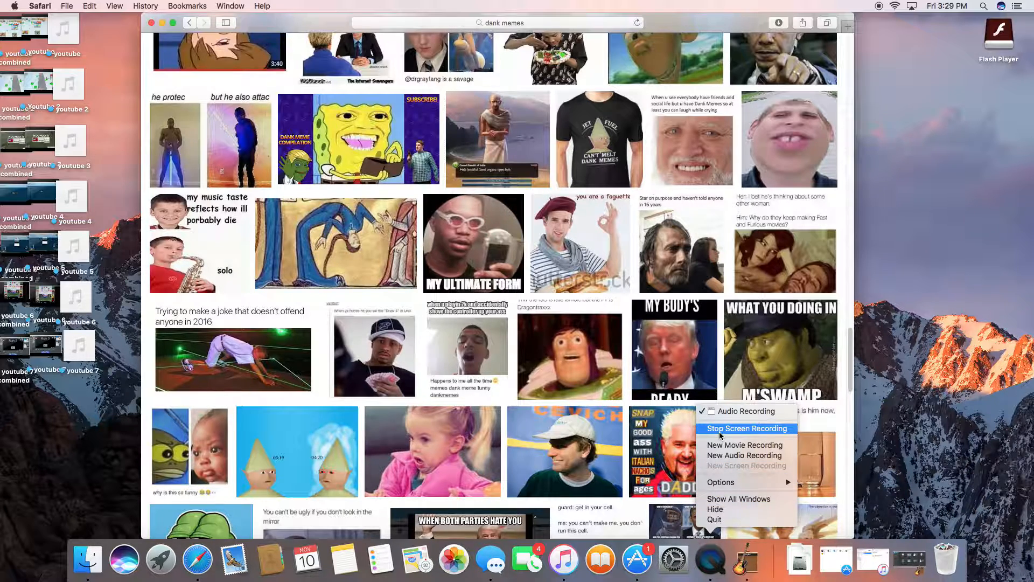